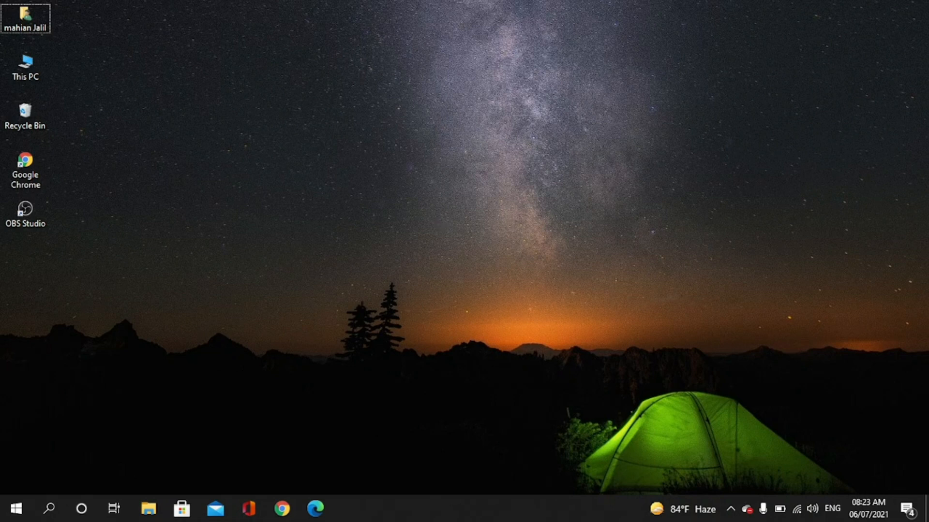
Launch Chrome and load the router login page at 192.168.0.1.
click(282, 509)
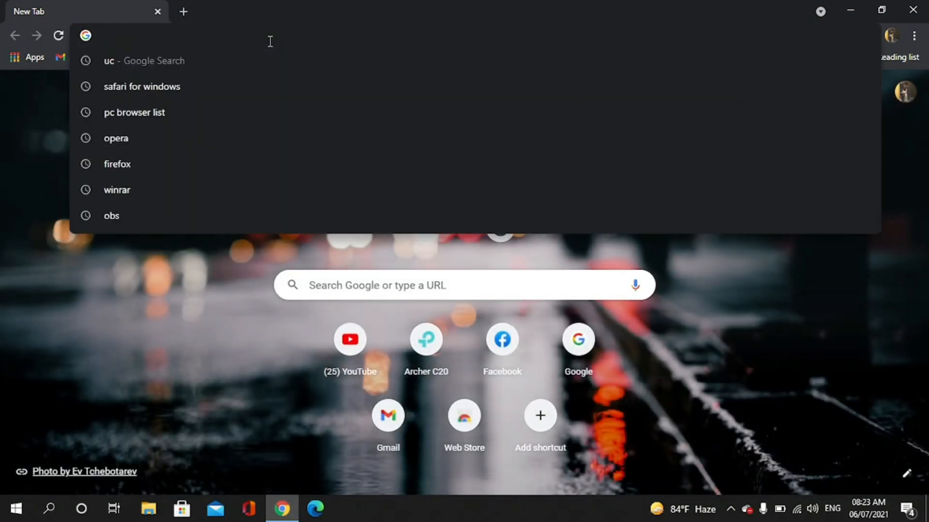
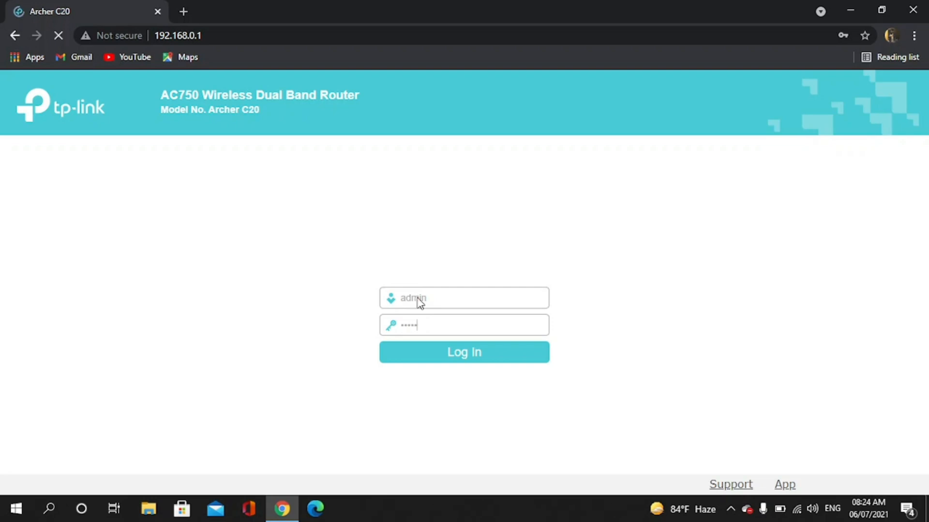
click(464, 352)
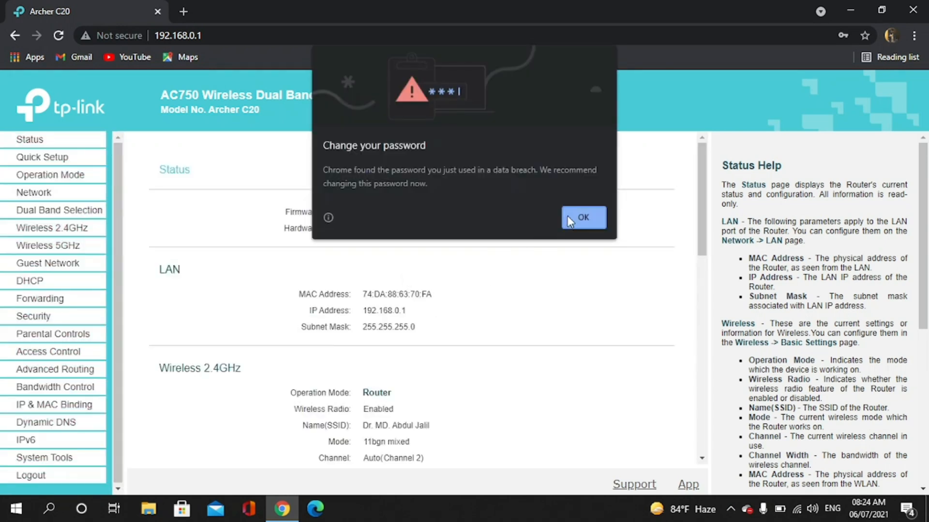
click(583, 217)
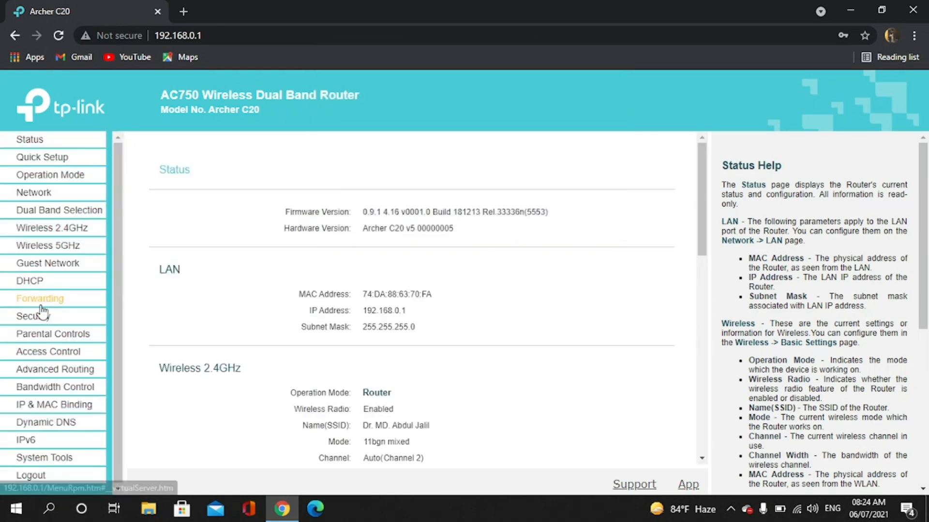
Navigate to System Tools > Administrator to reach Account Management.
click(44, 457)
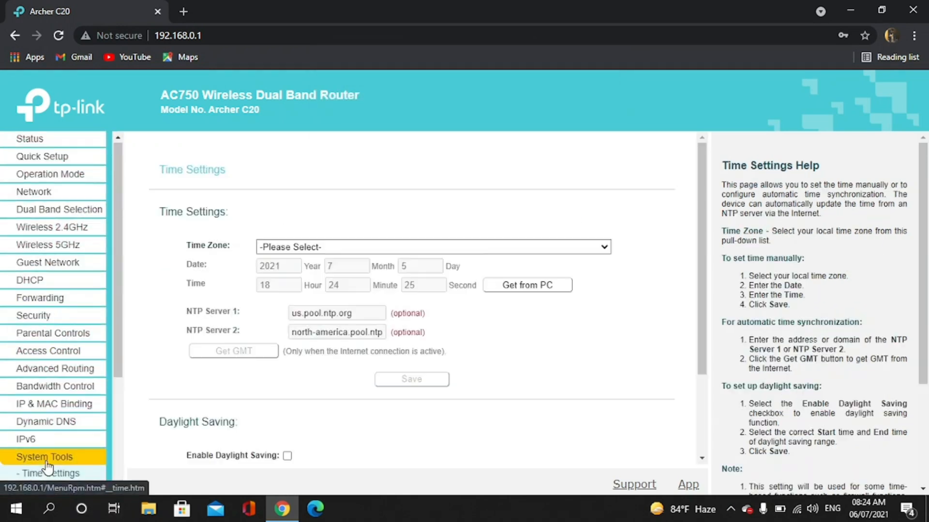
scroll(down, 3)
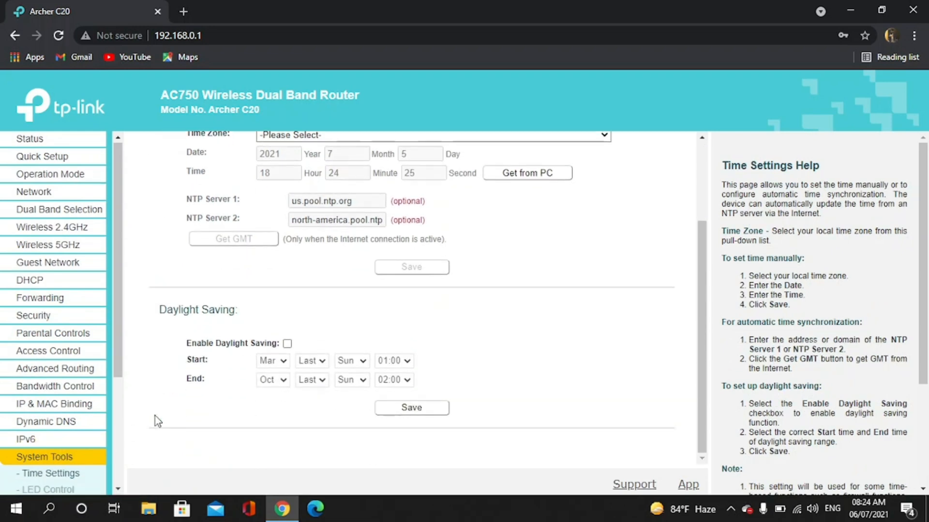
scroll(down, 3)
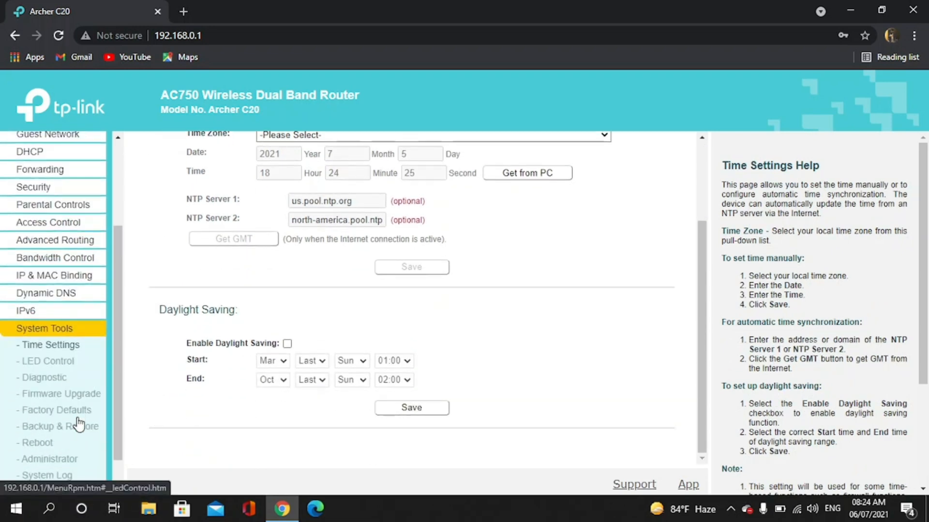
scroll(down, 3)
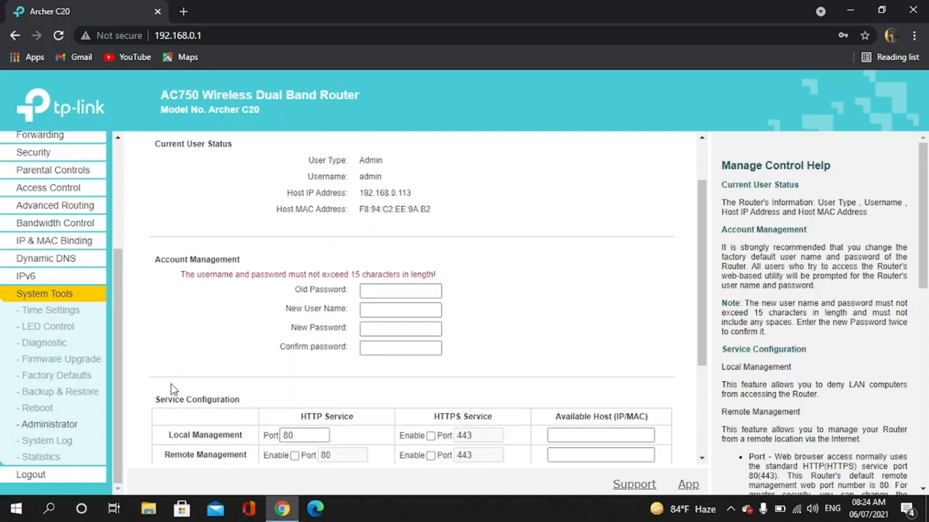
mouse_move(321, 169)
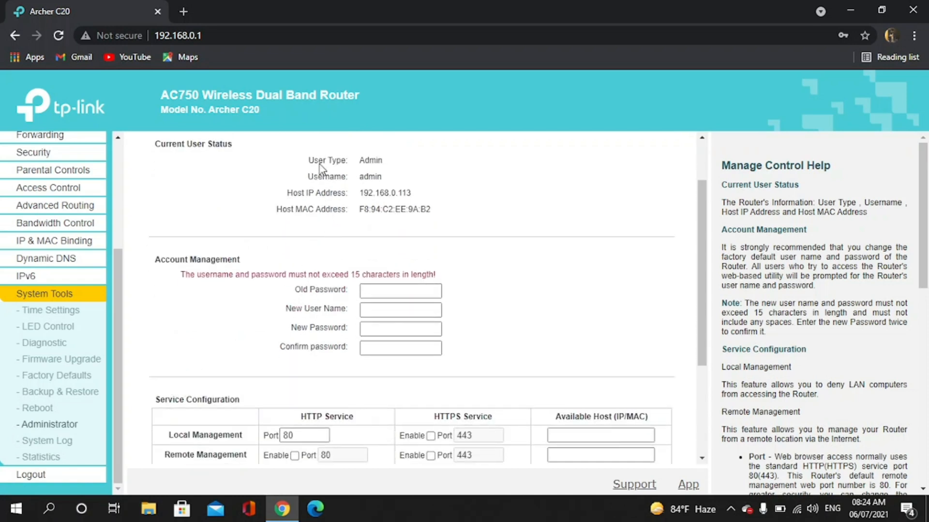
mouse_move(362, 213)
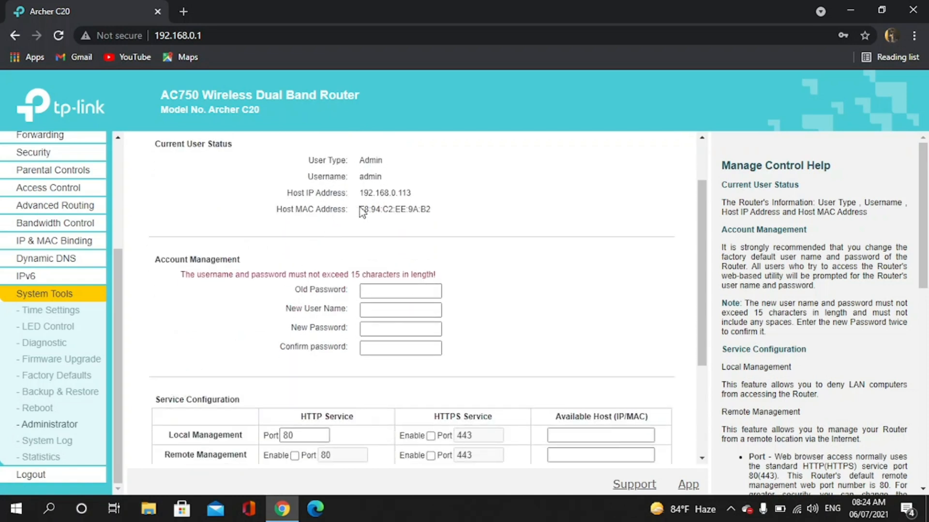
scroll(down, 3)
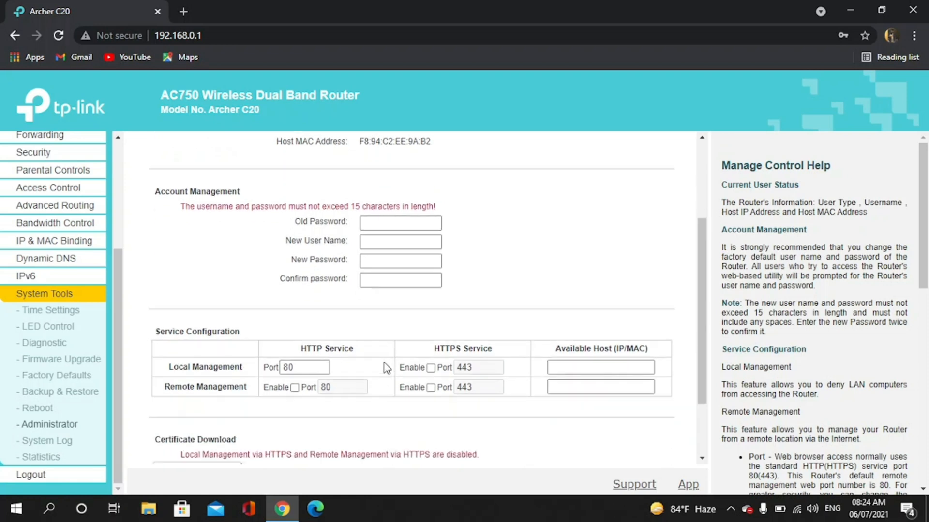
scroll(up, 3)
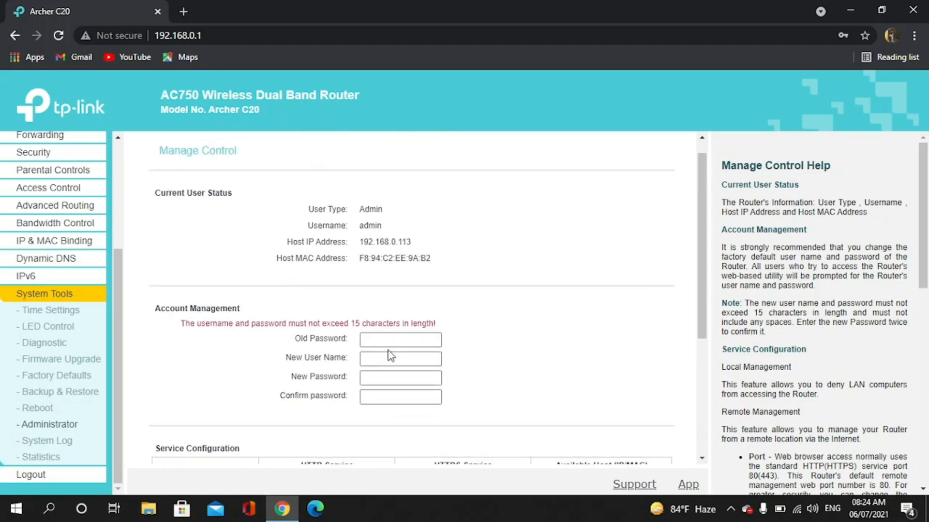
Enter the old password, new user name 'sawron', and start the new password field.
click(399, 339)
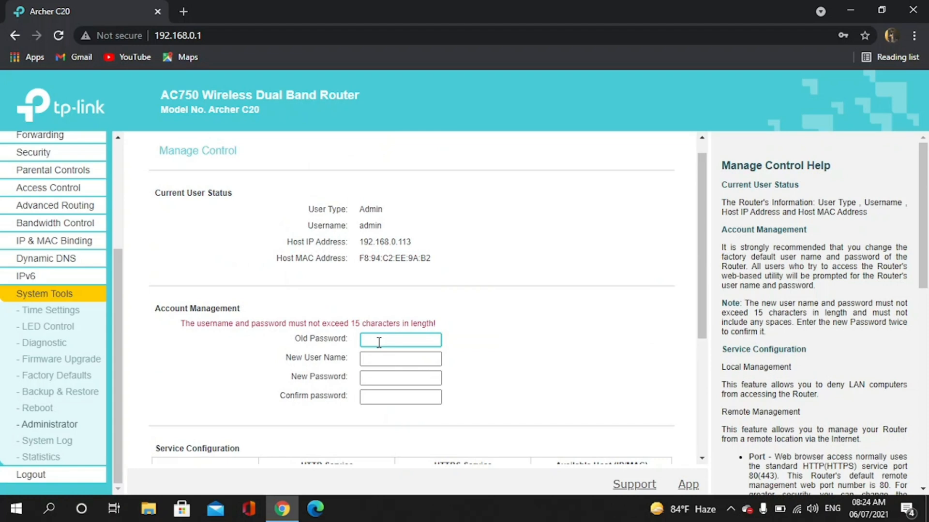
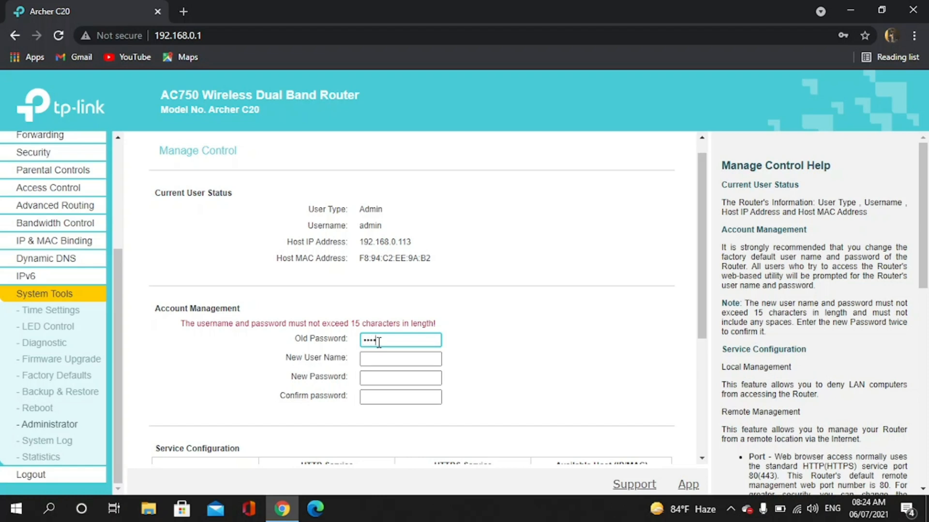
click(400, 358)
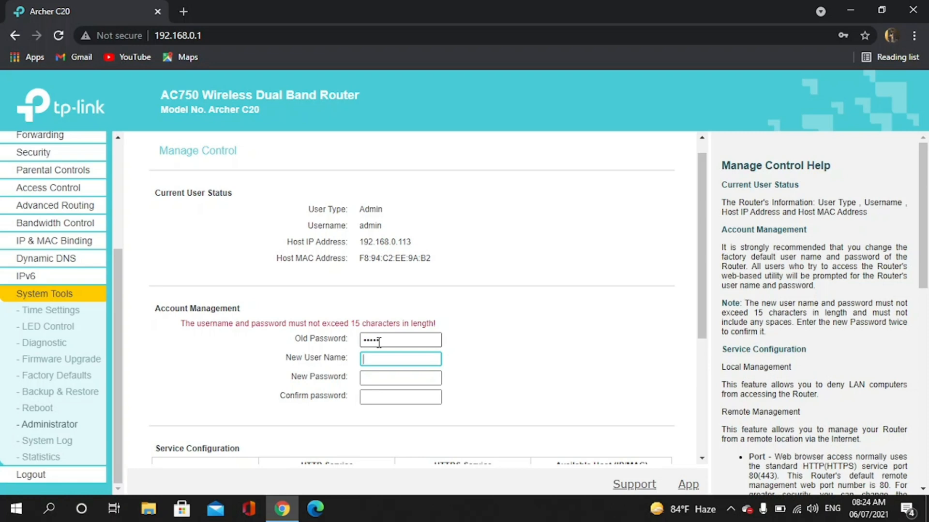
text(sawr)
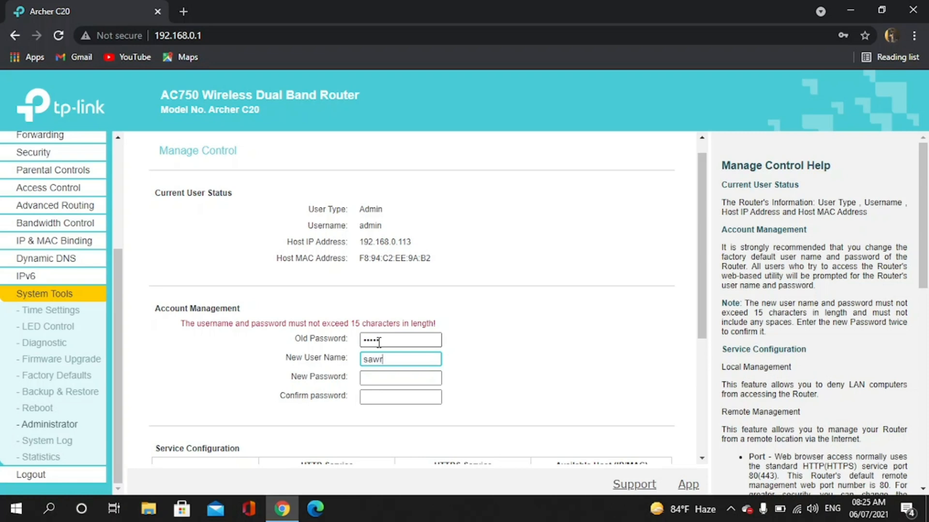
text(on)
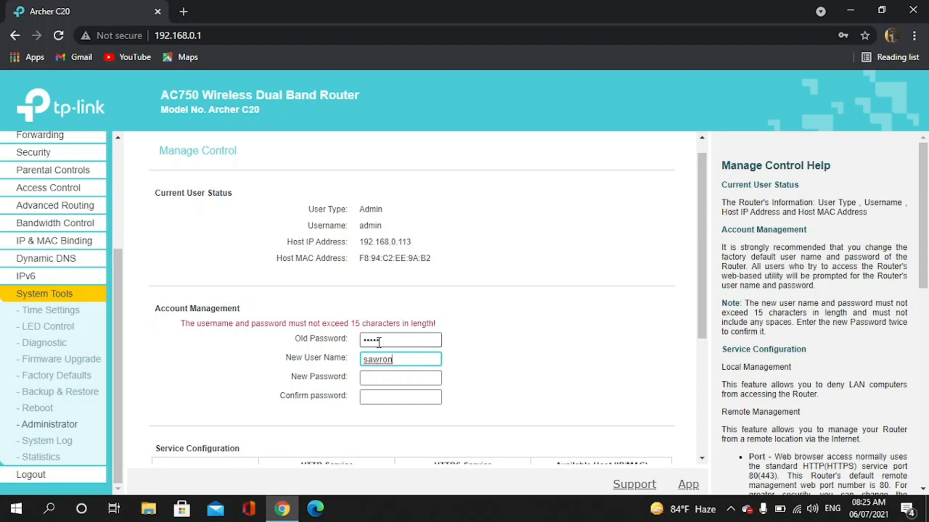
click(400, 378)
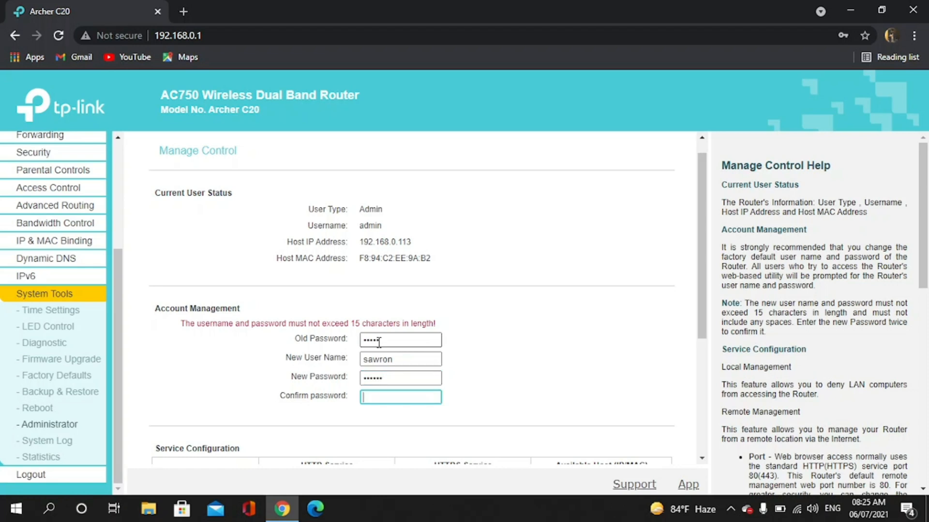
Confirm the new password, save the account changes, and leave Chrome for the desktop.
text(•••••)
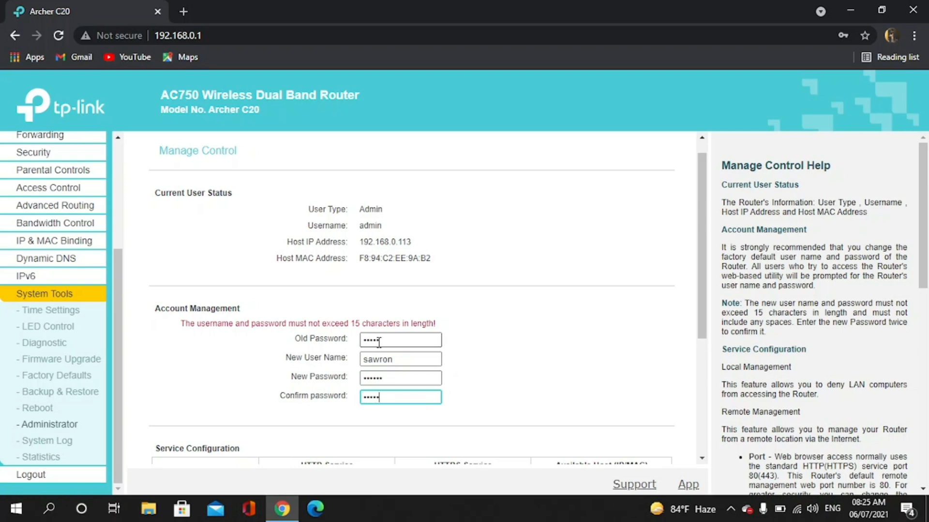
scroll(down, 3)
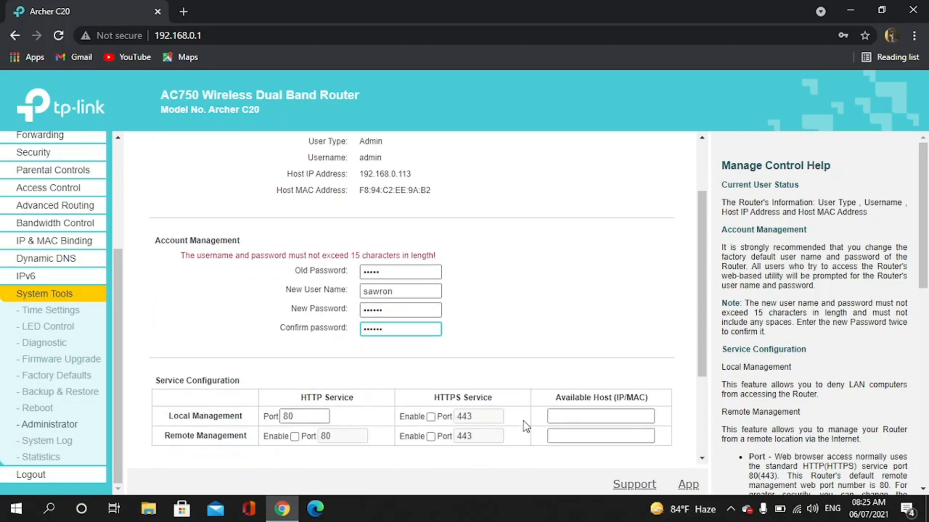
scroll(down, 3)
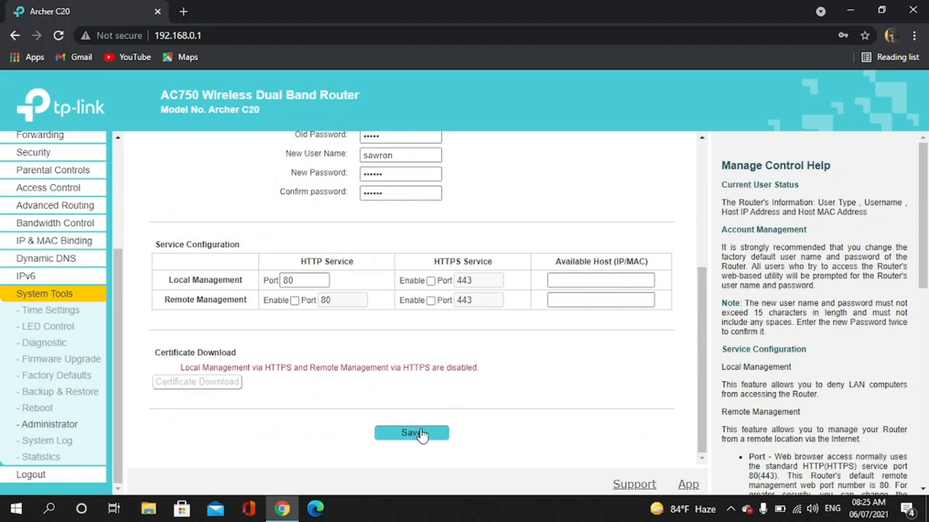
click(411, 432)
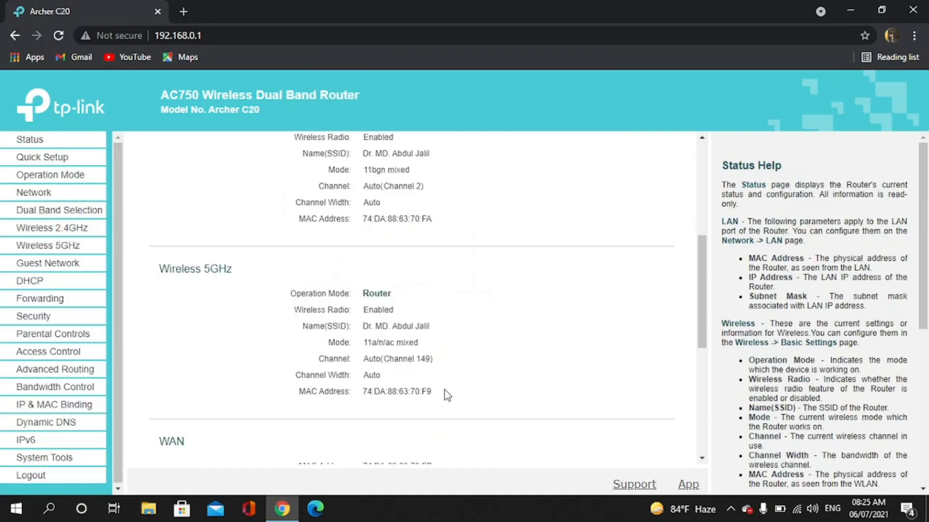
scroll(down, 3)
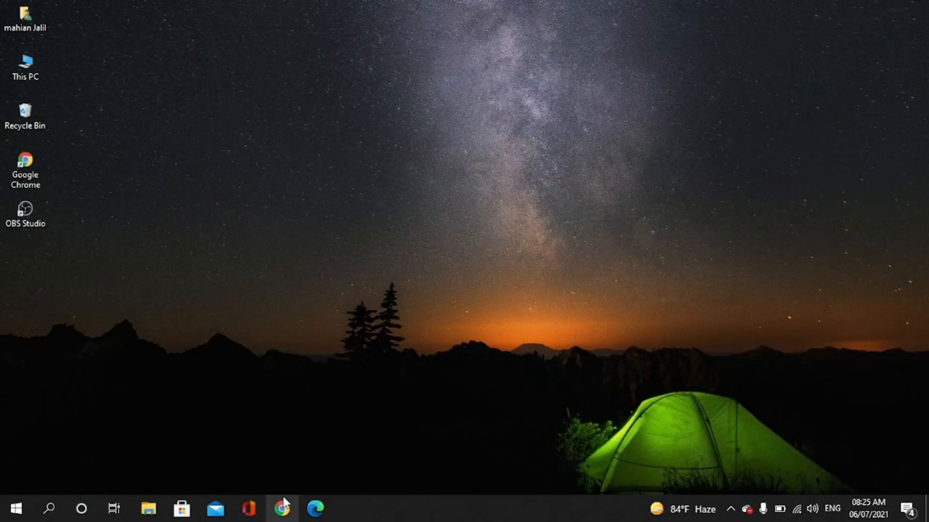
Reopen Chrome at 192.168.0.1 and attempt login with the old admin credentials.
click(282, 508)
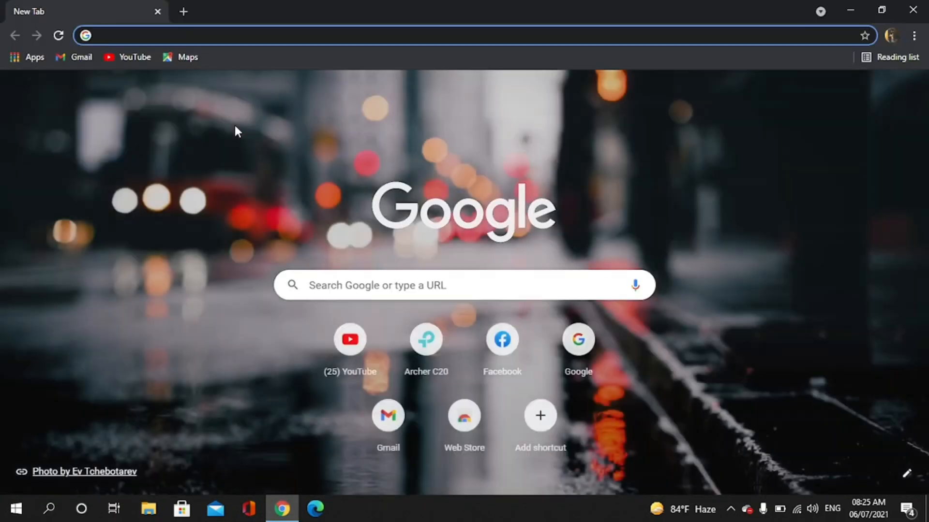
text(192.168.0.1)
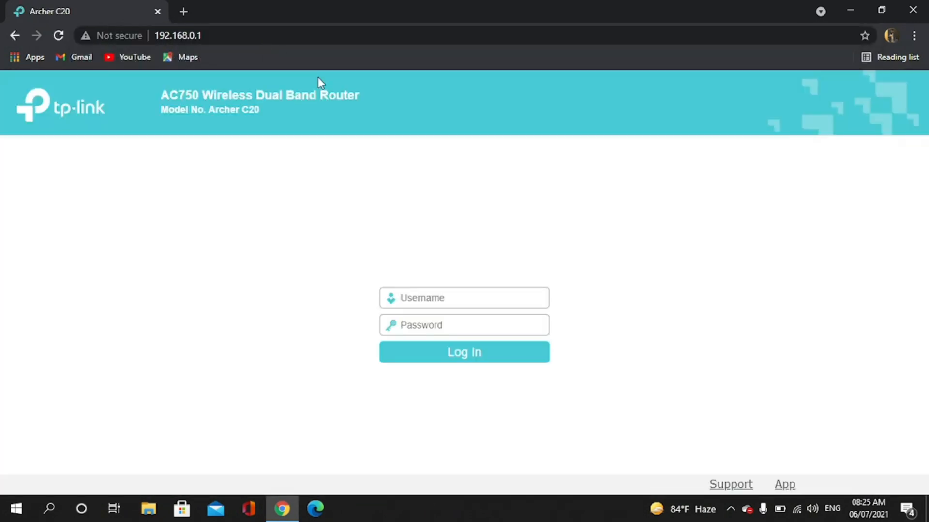
text(a)
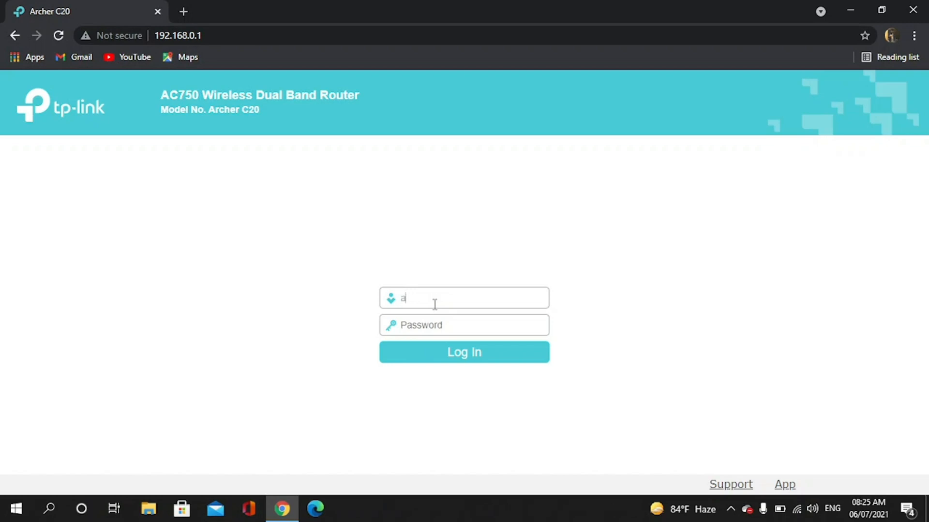
text(dmin)
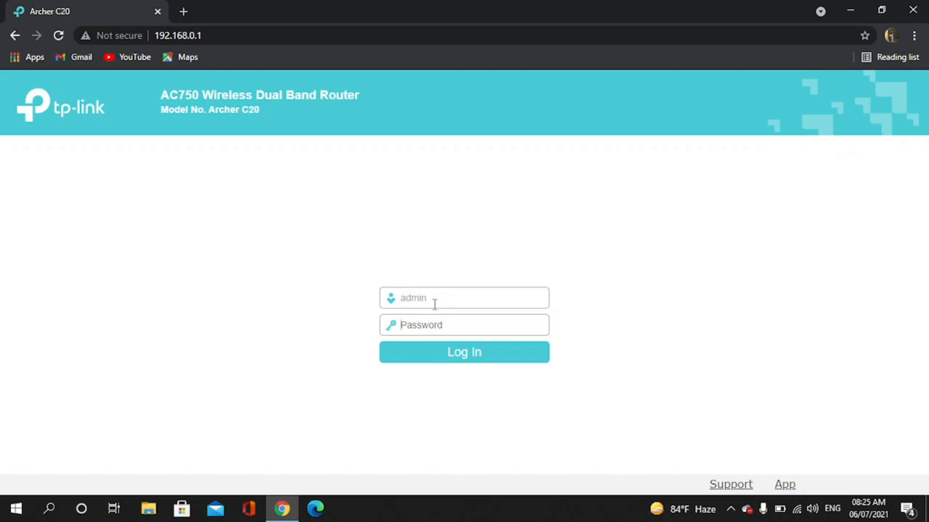
text(••••)
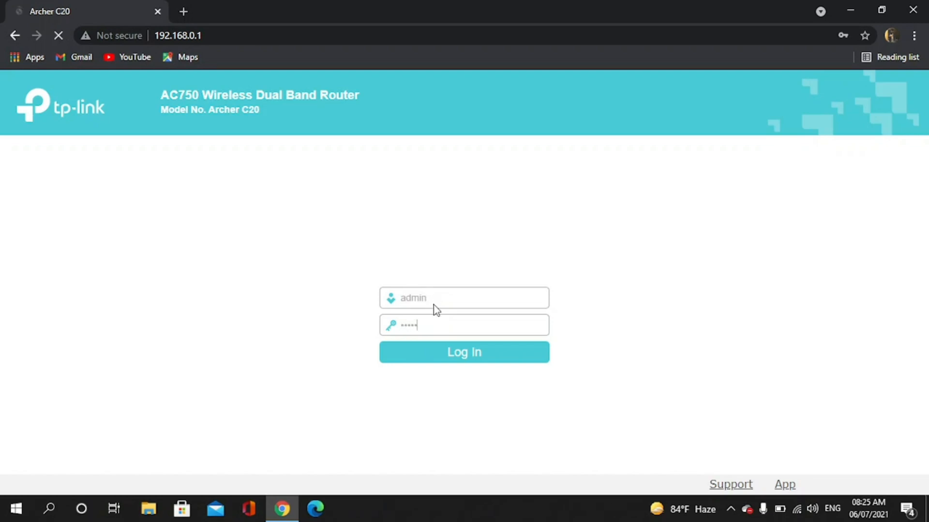
click(463, 351)
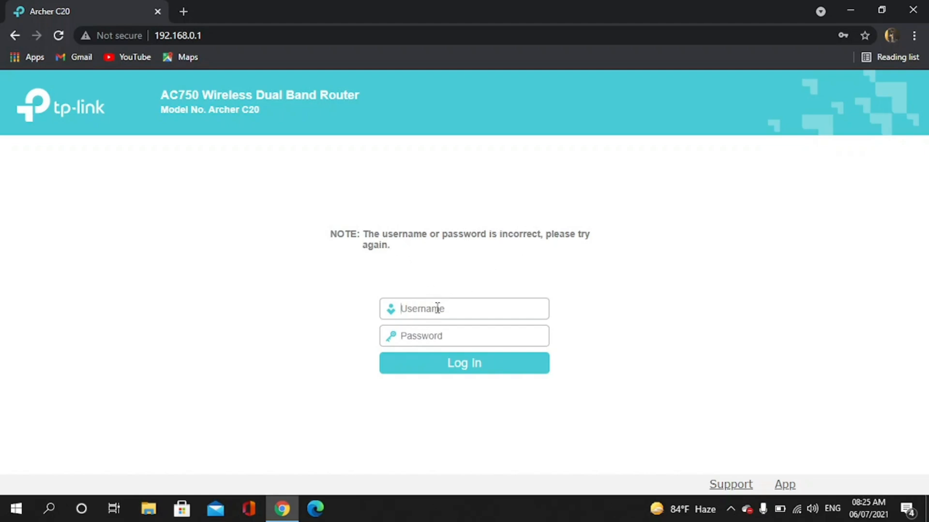
Log in as 'sawron' with the new password and dismiss the breach warning.
text(sawron)
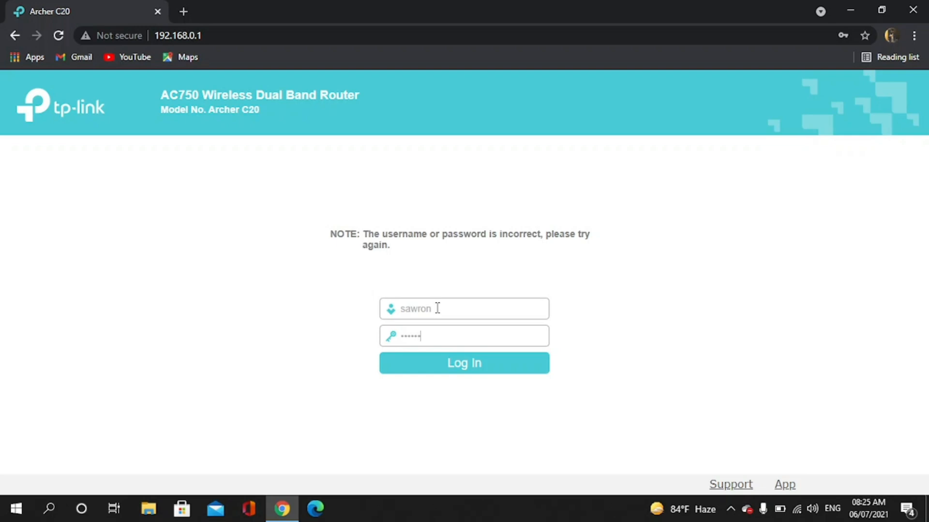
click(463, 362)
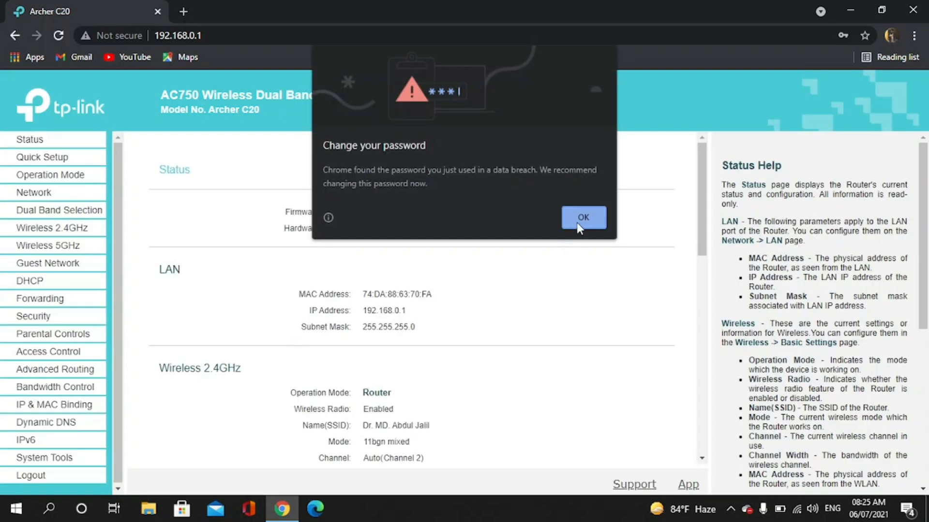
click(583, 217)
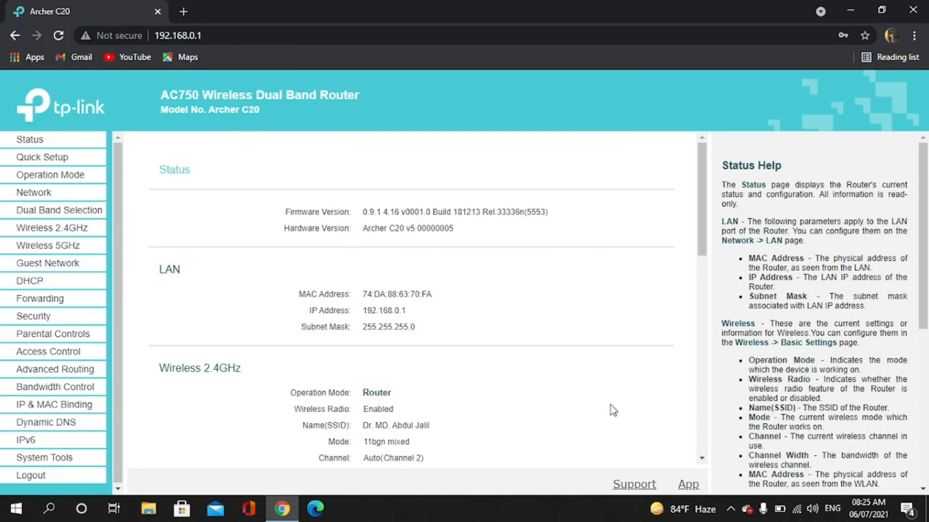